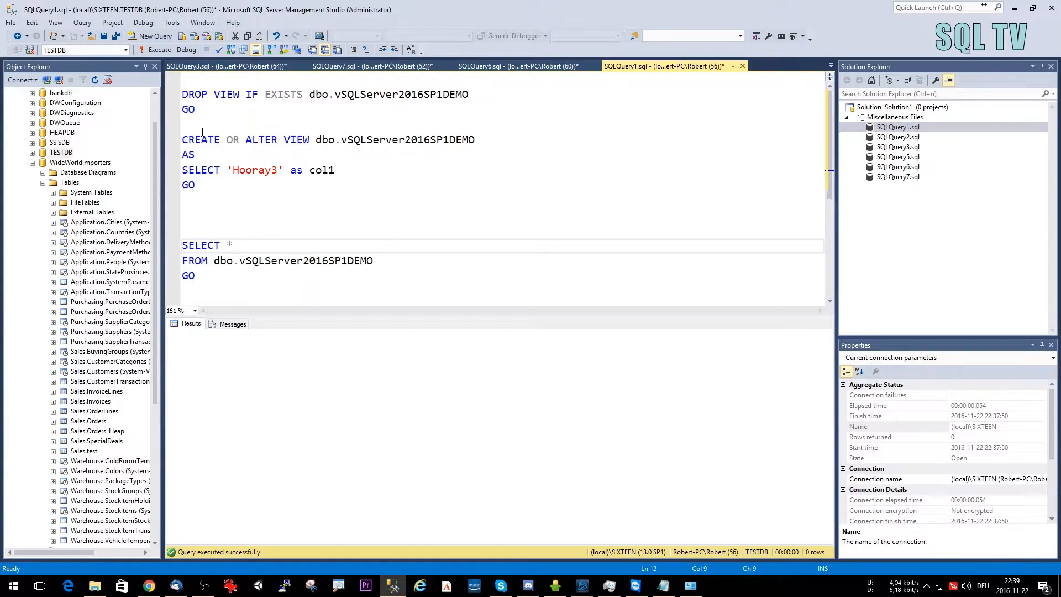
pyautogui.moveTo(198, 128)
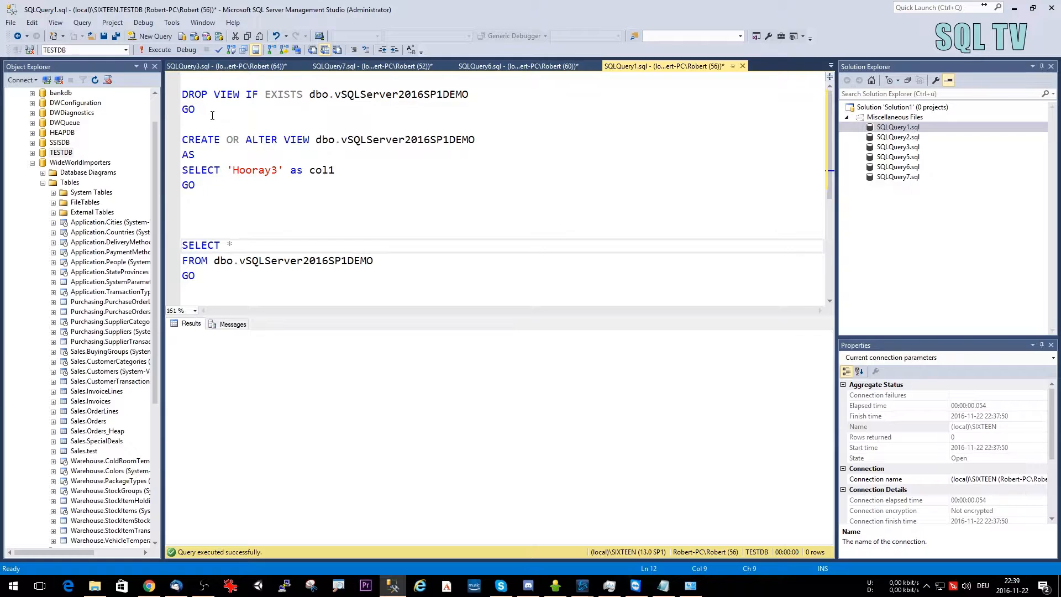
# - Run the CREATE OR ALTER VIEW batch, then re-run it with col1 set to 'Hooray3 asdf'
pyautogui.moveTo(183, 94); pyautogui.dragTo(197, 109)
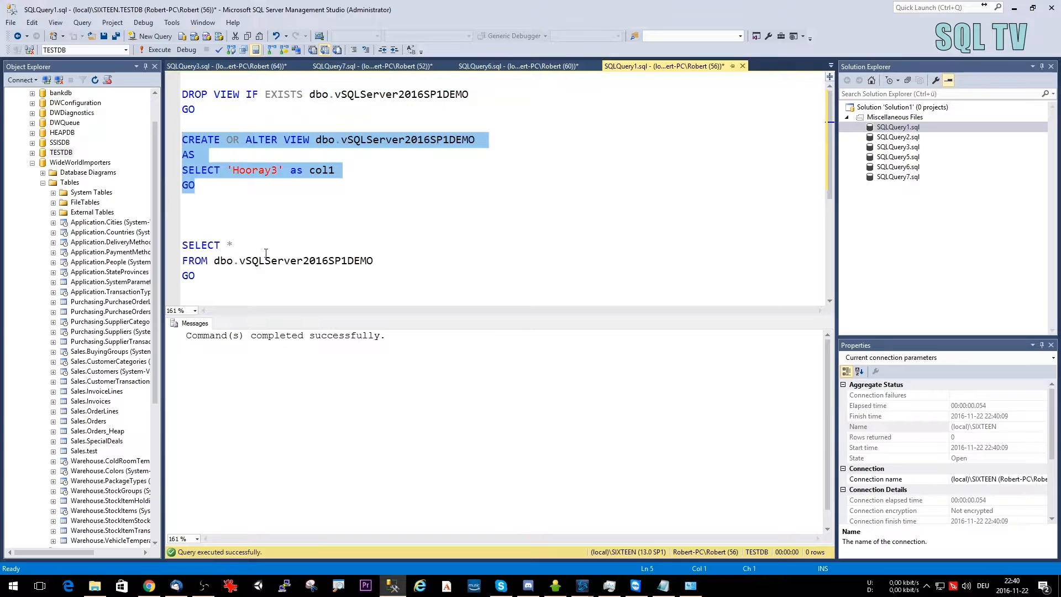
pyautogui.click(159, 50)
pyautogui.write('  asdf')
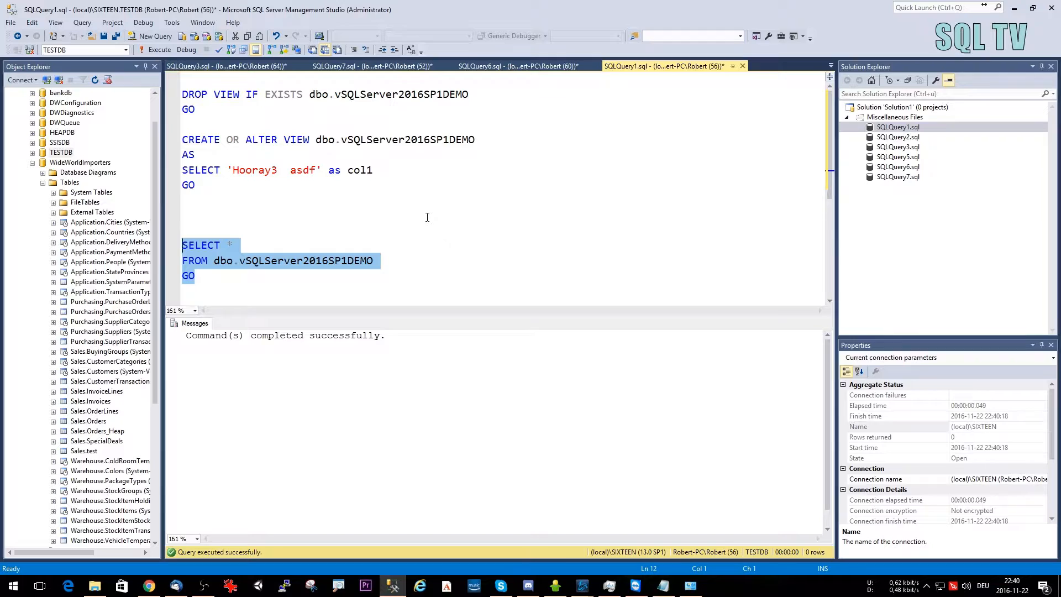
pyautogui.click(159, 49)
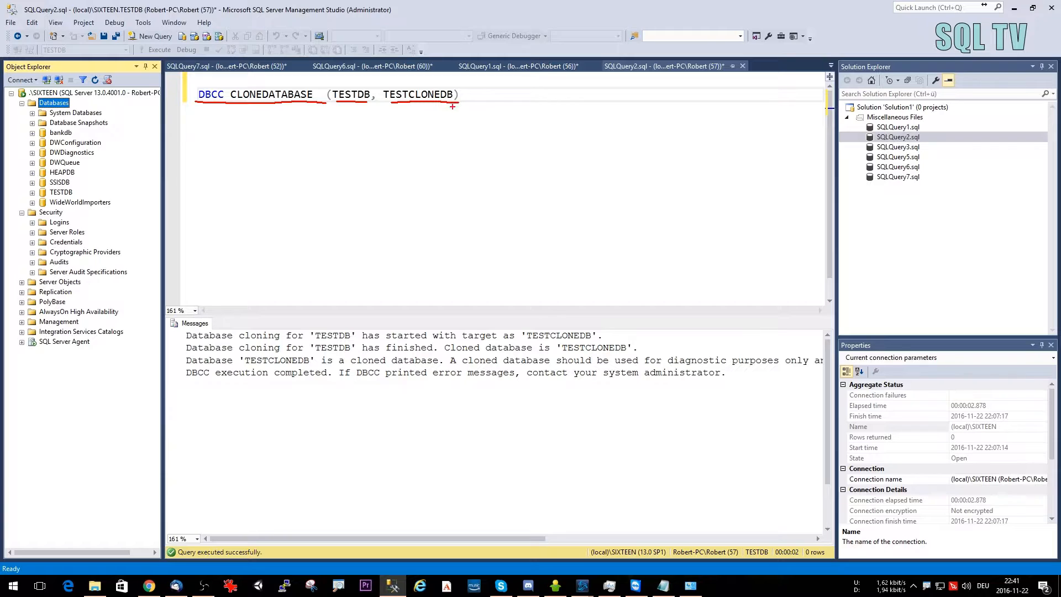
# - Run DBCC CLONEDATABASE (TESTDB, TESTCLONEDB) and refresh Object Explorer to list the clone
pyautogui.click(475, 116)
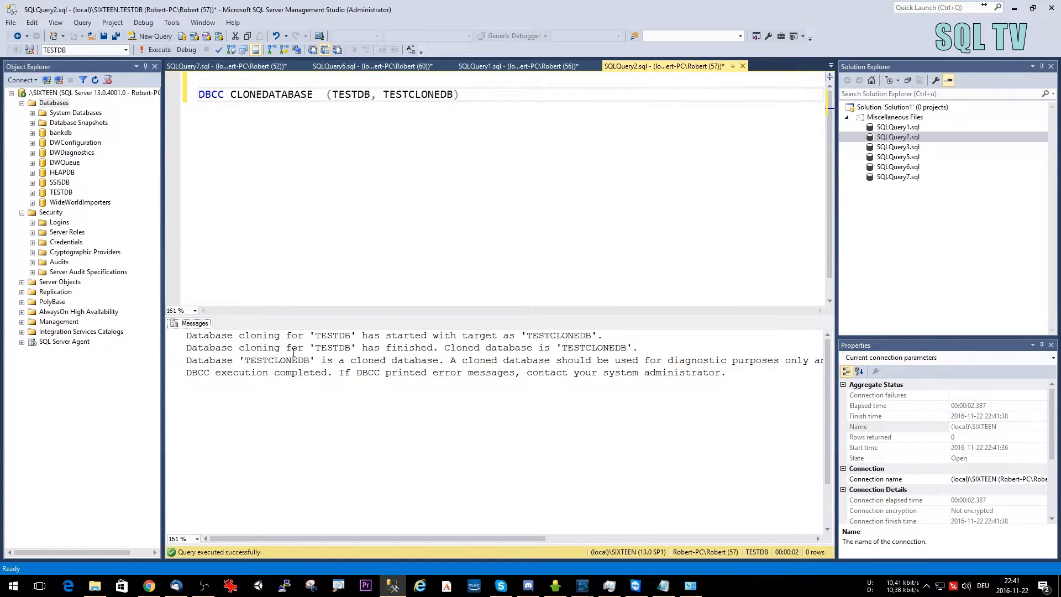
pyautogui.click(53, 102)
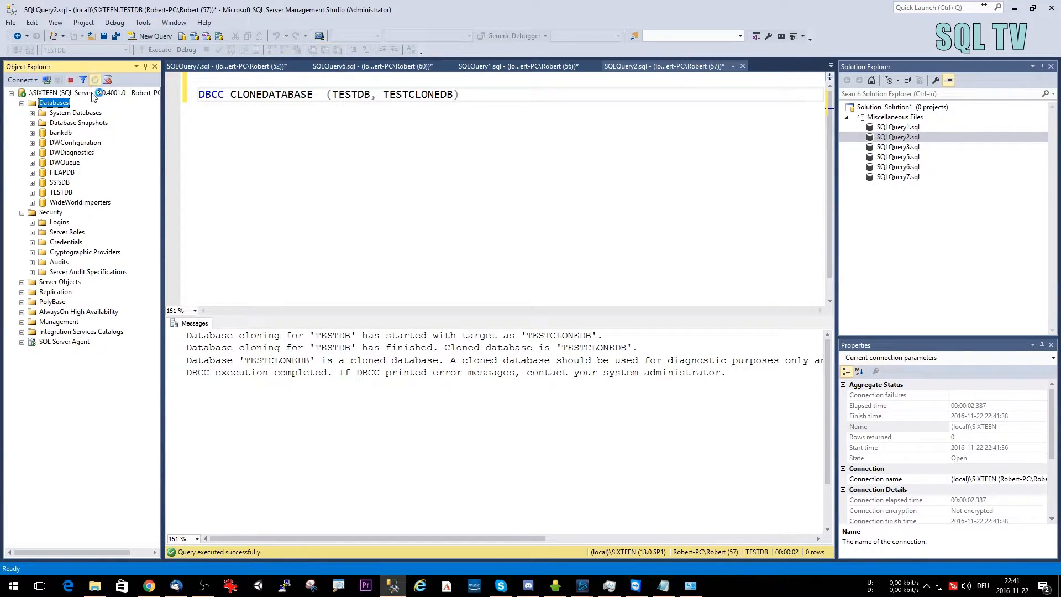
pyautogui.click(95, 80)
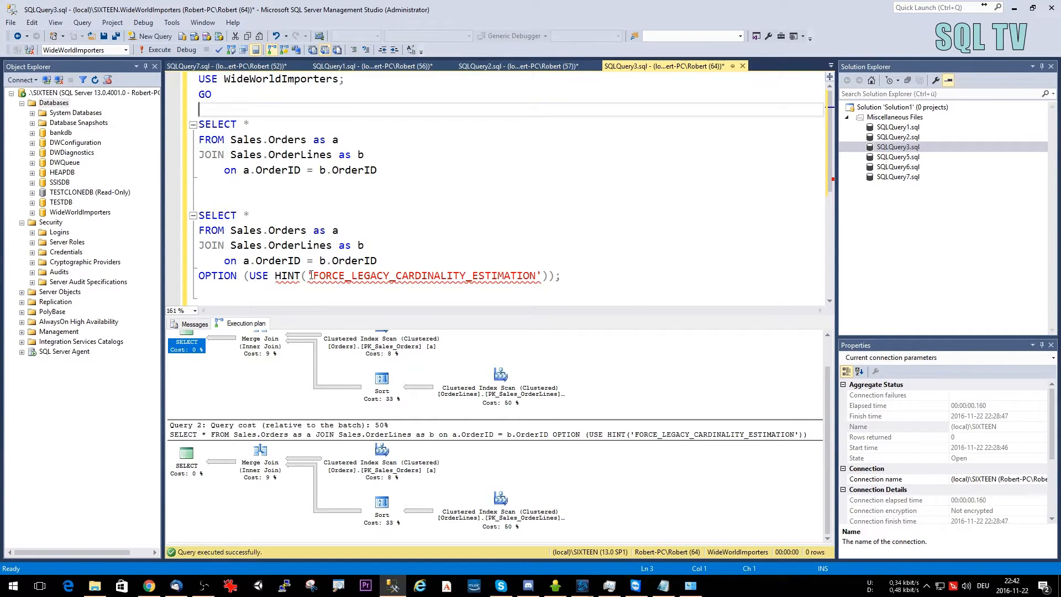
# - Run both Orders–OrderLines SELECTs together, one hinted with FORCE_LEGACY_CARDINALITY_ESTIMATION
pyautogui.moveTo(309, 276); pyautogui.dragTo(535, 275)
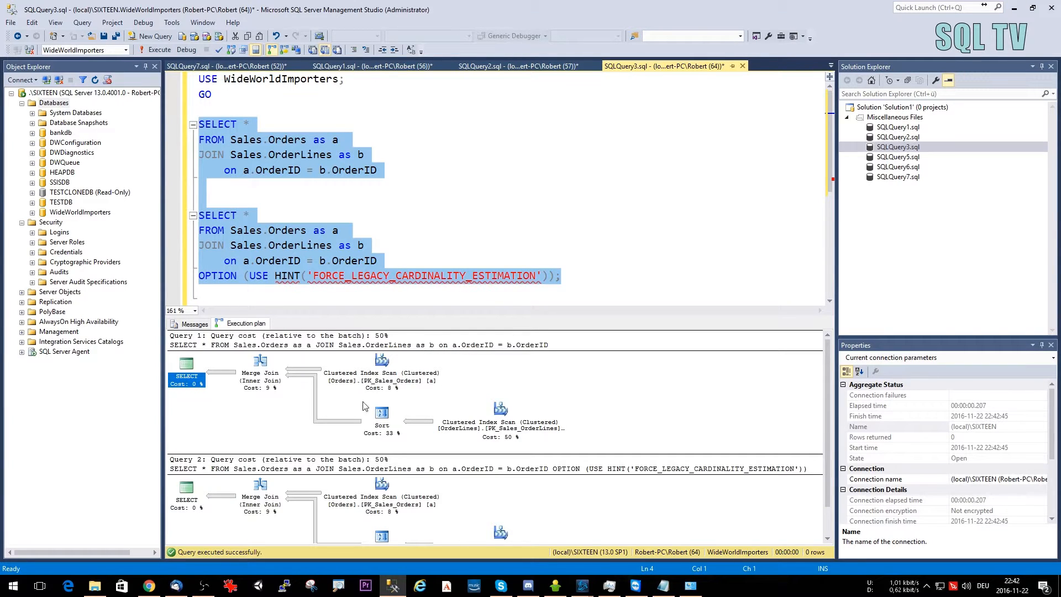
pyautogui.moveTo(228, 372)
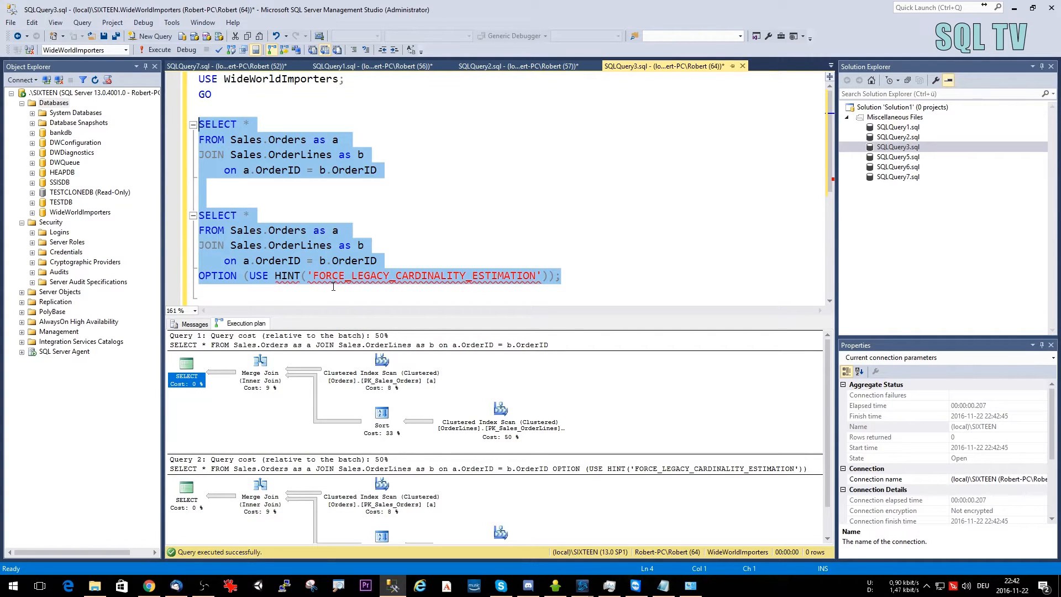
pyautogui.moveTo(460, 247)
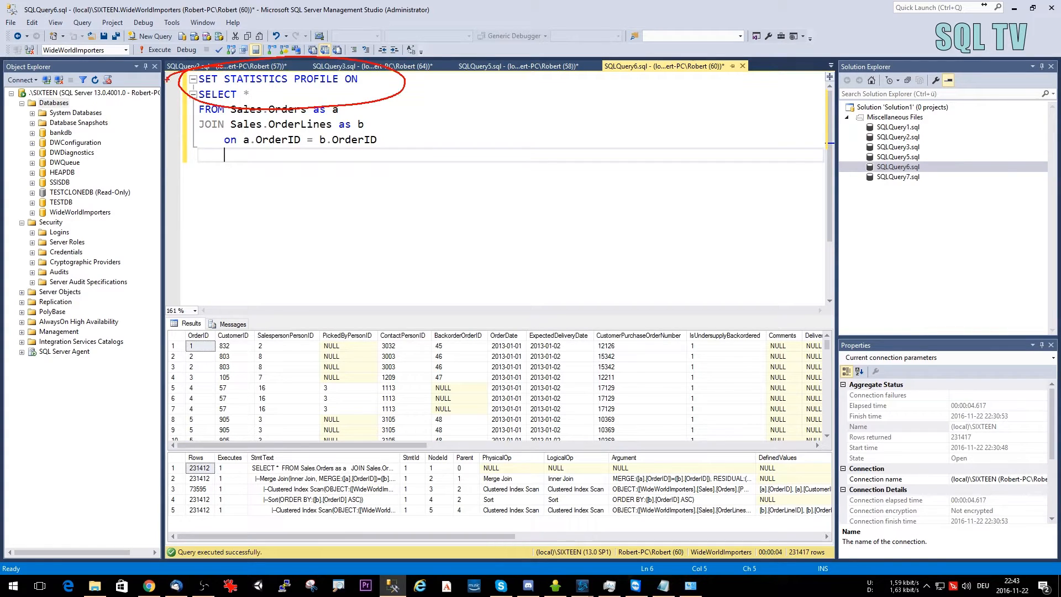
# - Confirm session 60 in the STATISTICS PROFILE script, then query sys.dm_exec_query_statistics_xml(60)
pyautogui.click(514, 66)
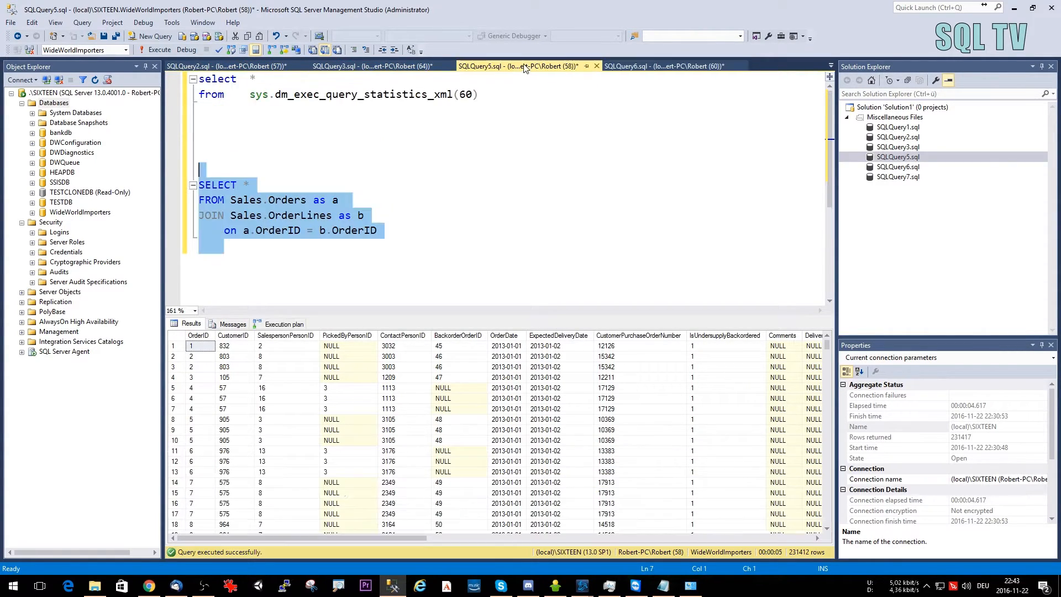
pyautogui.click(664, 65)
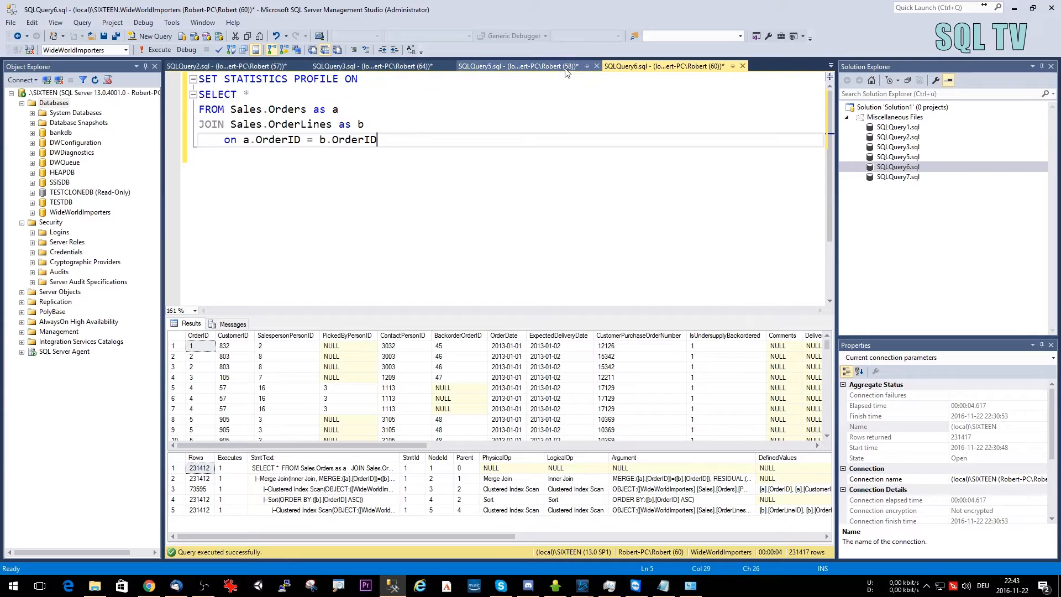
pyautogui.click(514, 66)
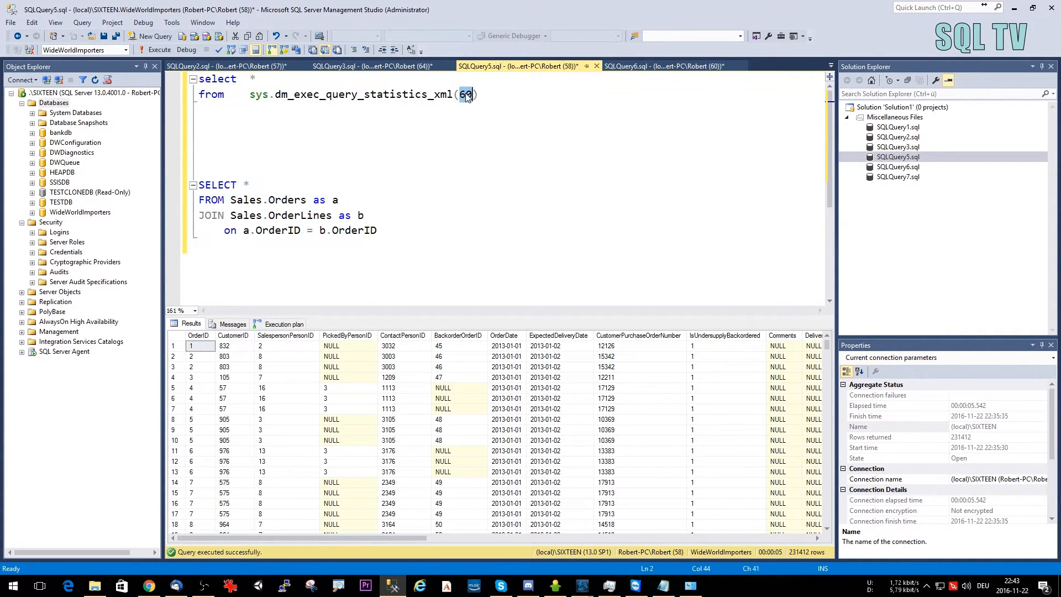
pyautogui.click(666, 65)
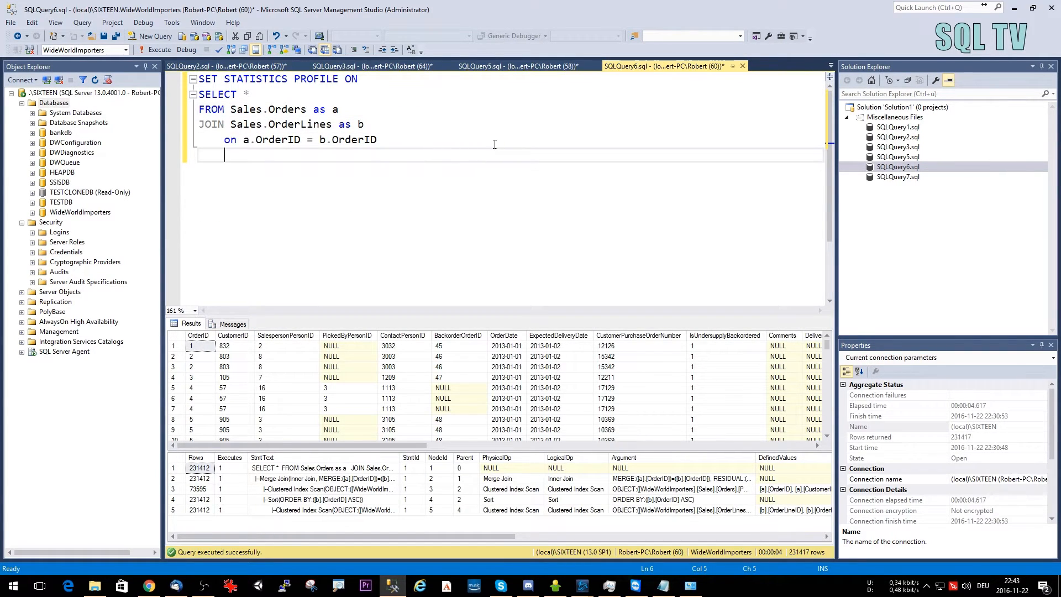
pyautogui.click(521, 65)
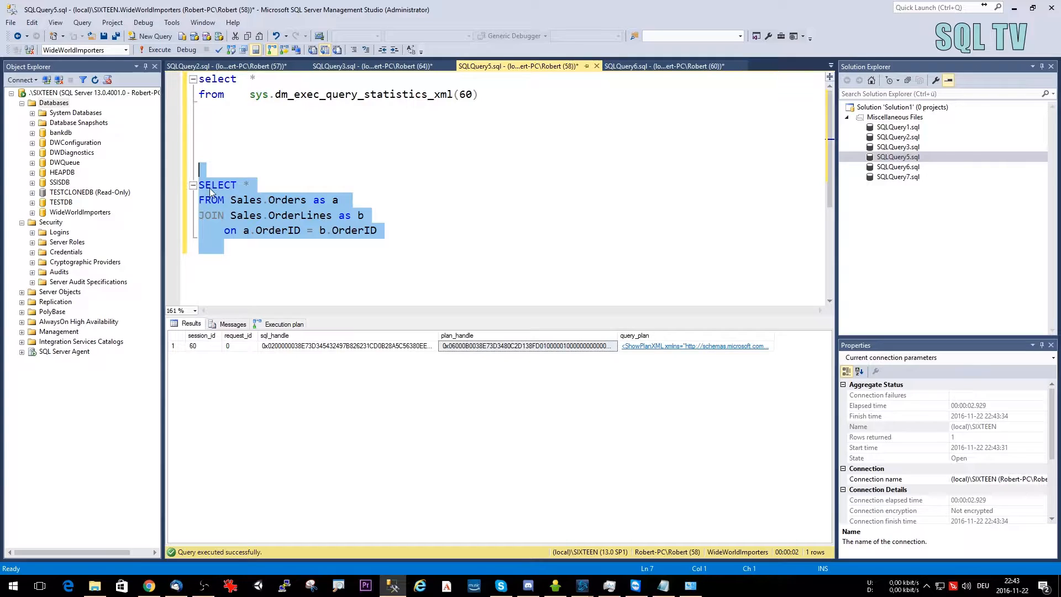
pyautogui.moveTo(450, 179)
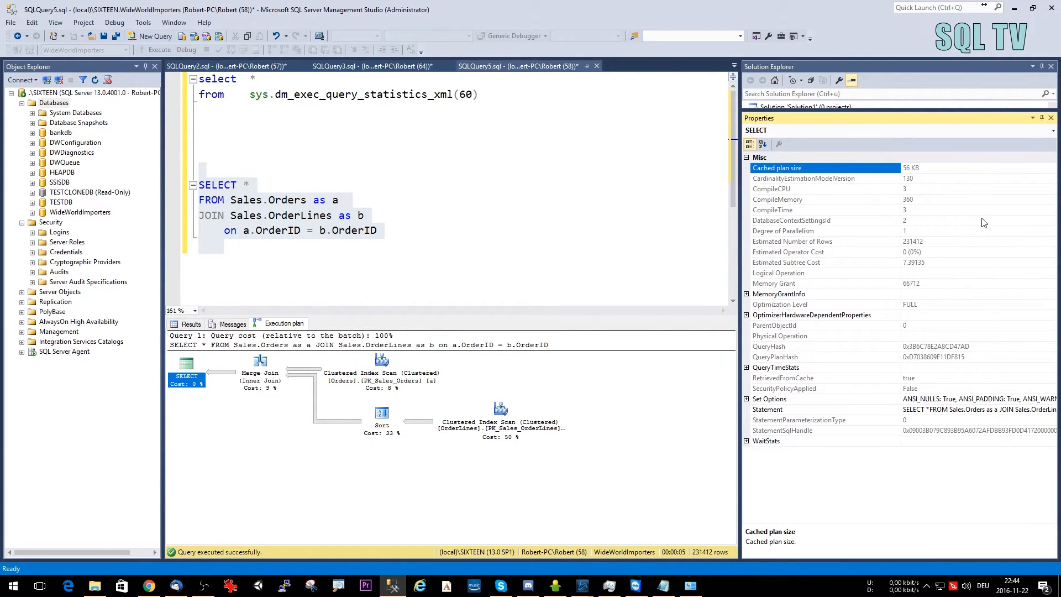
pyautogui.moveTo(875, 333)
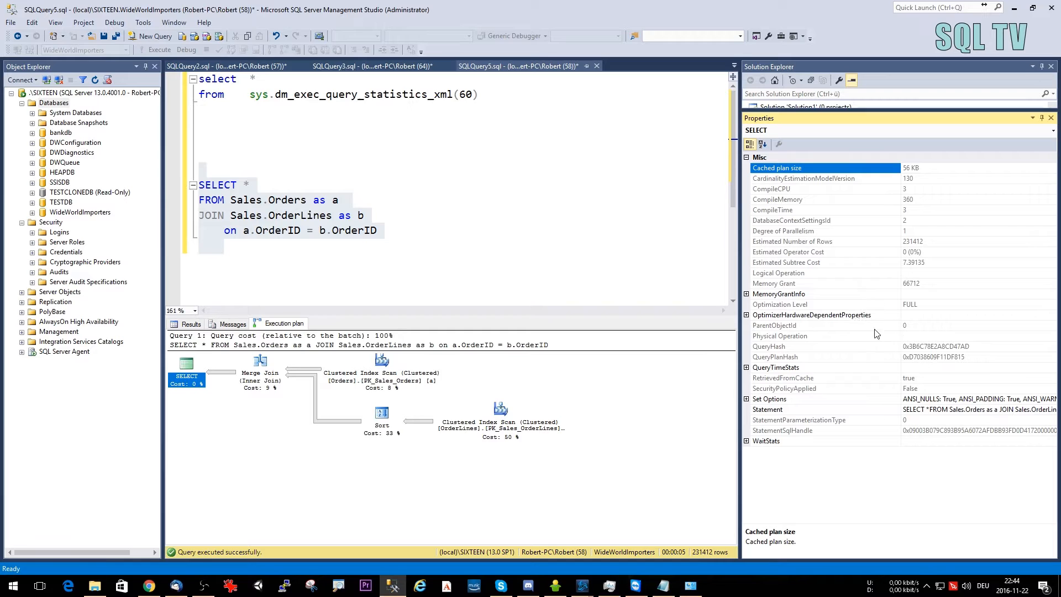
# - Expand QueryTimeStats, WaitStats and its first entry in the SELECT operator's Properties
pyautogui.click(747, 367)
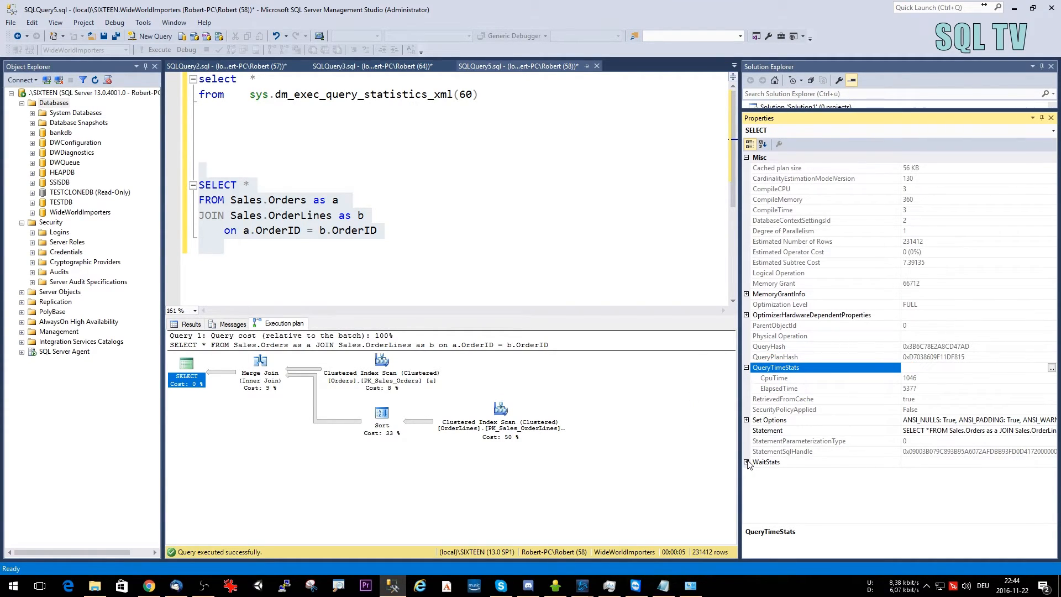
pyautogui.click(747, 463)
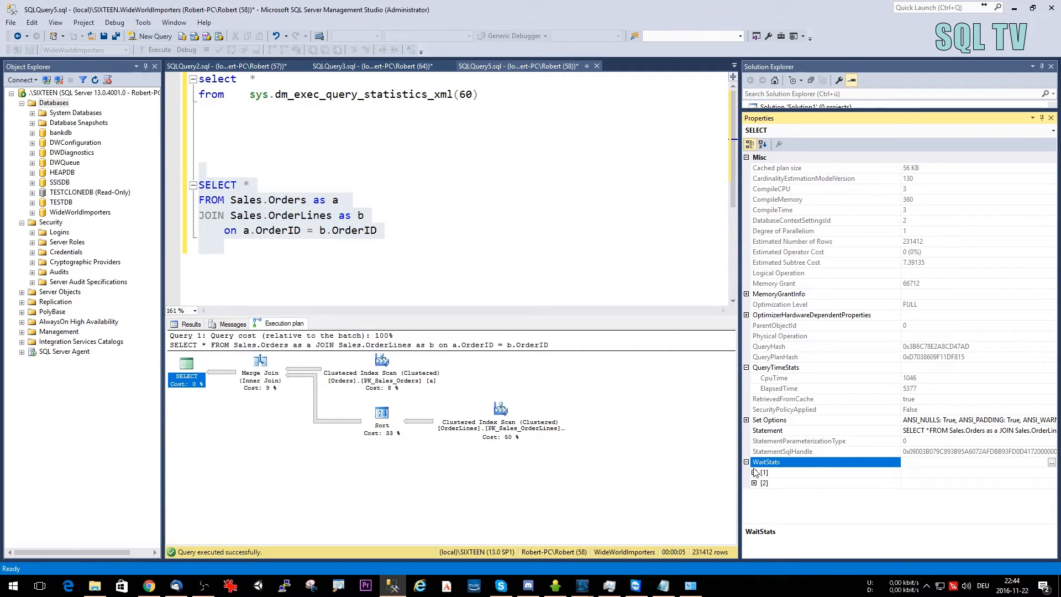
pyautogui.click(754, 472)
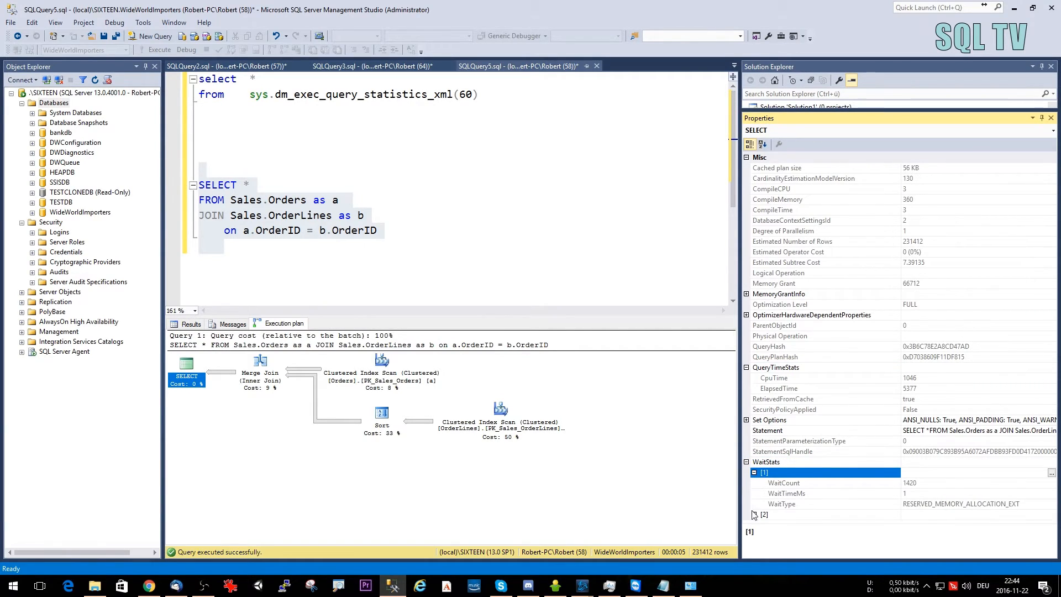